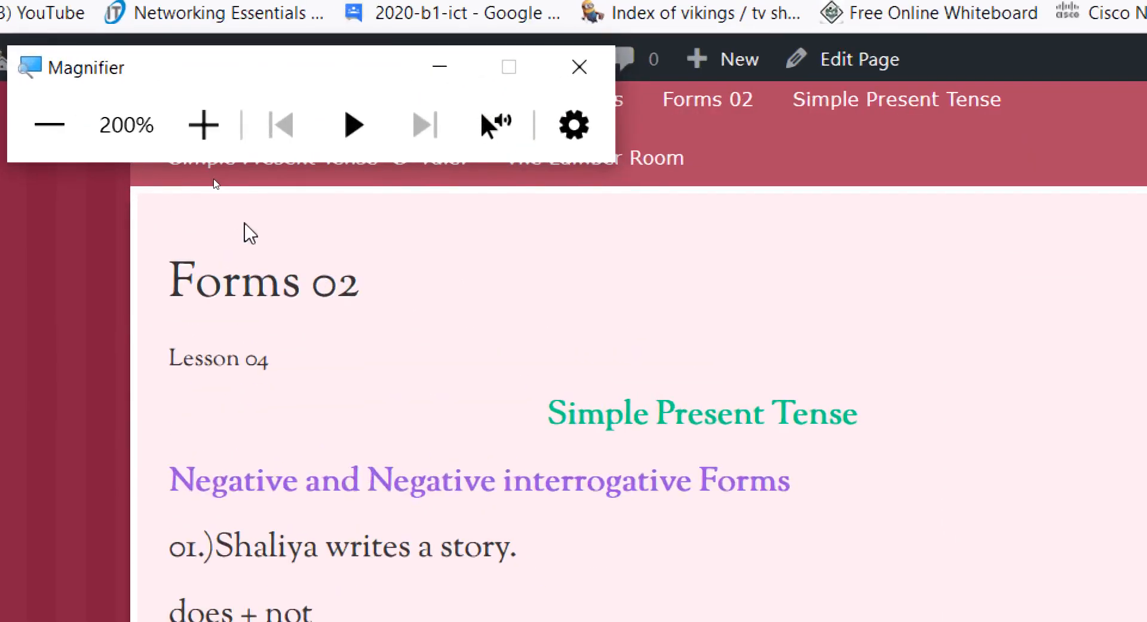
Scroll the Forms 02 page down to example 01's sentences about Shaliya.
left_click(579, 67)
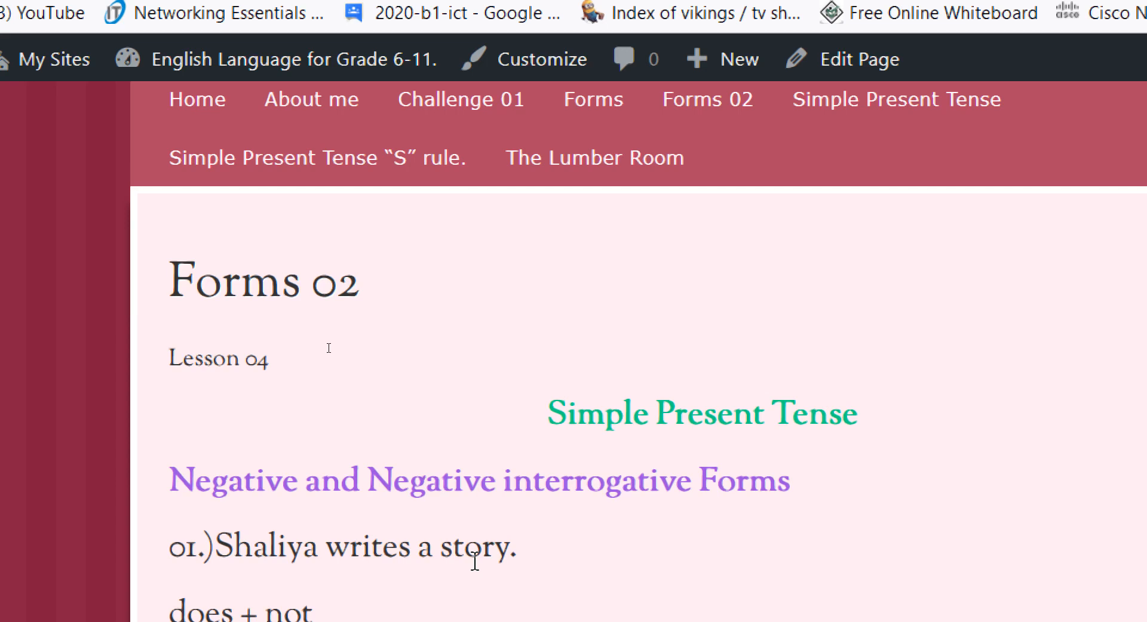
scroll("down", 3)
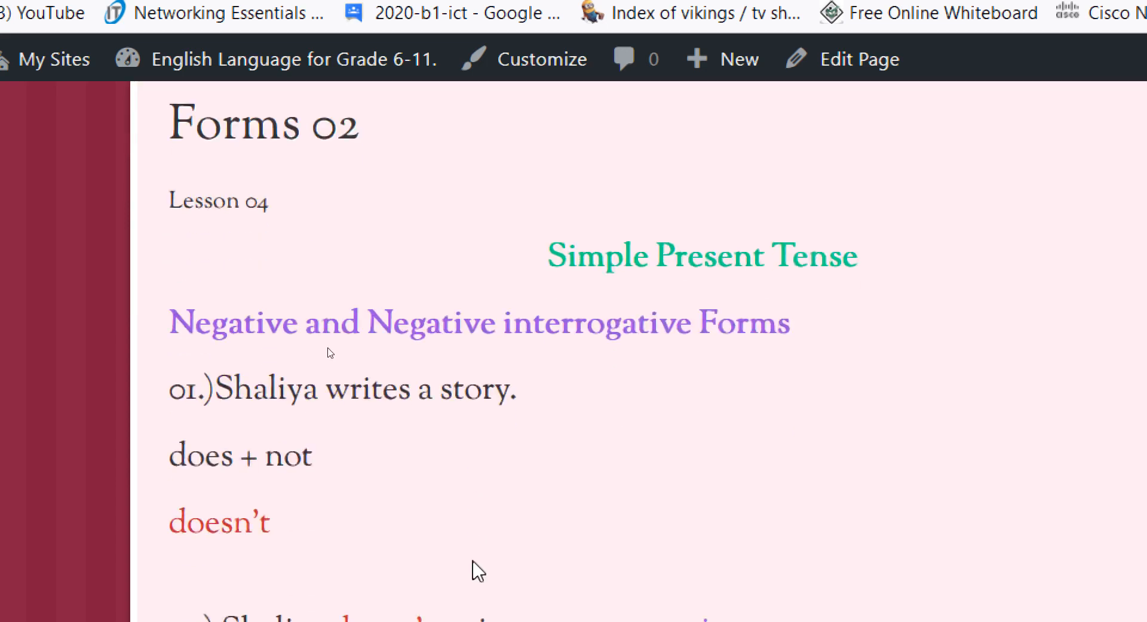
mouse_move(526, 409)
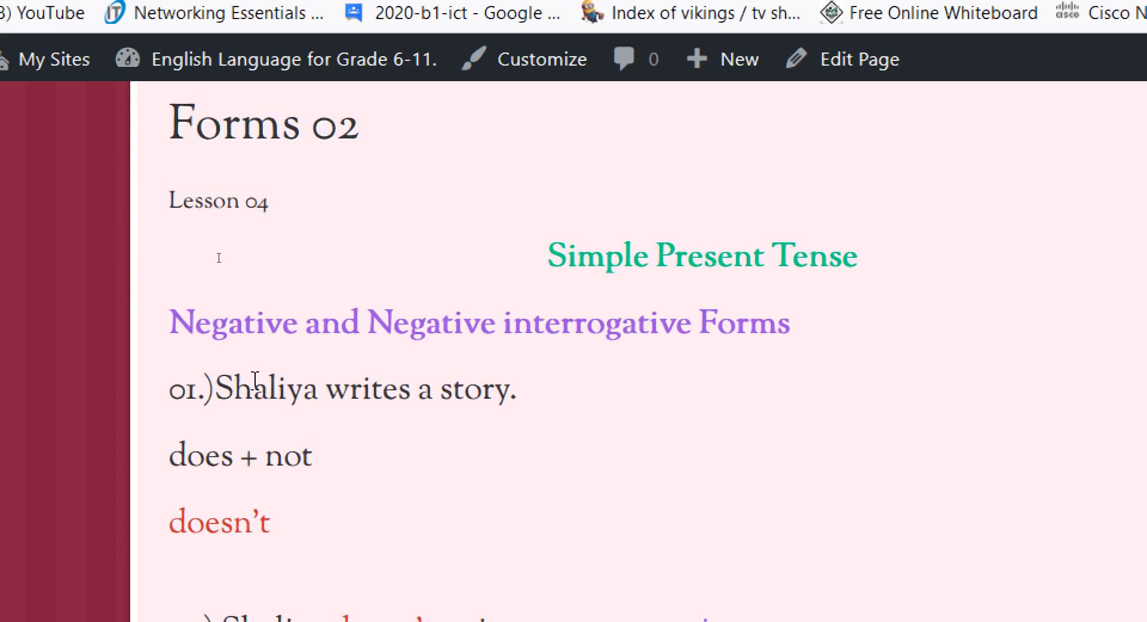
mouse_move(254, 380)
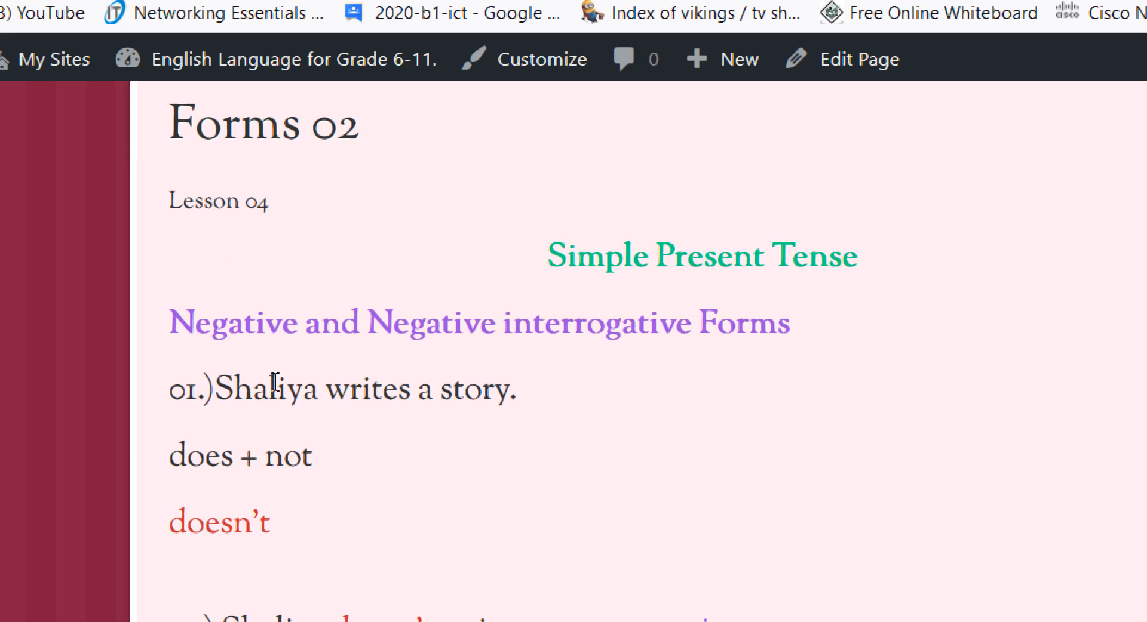
scroll("down", 3)
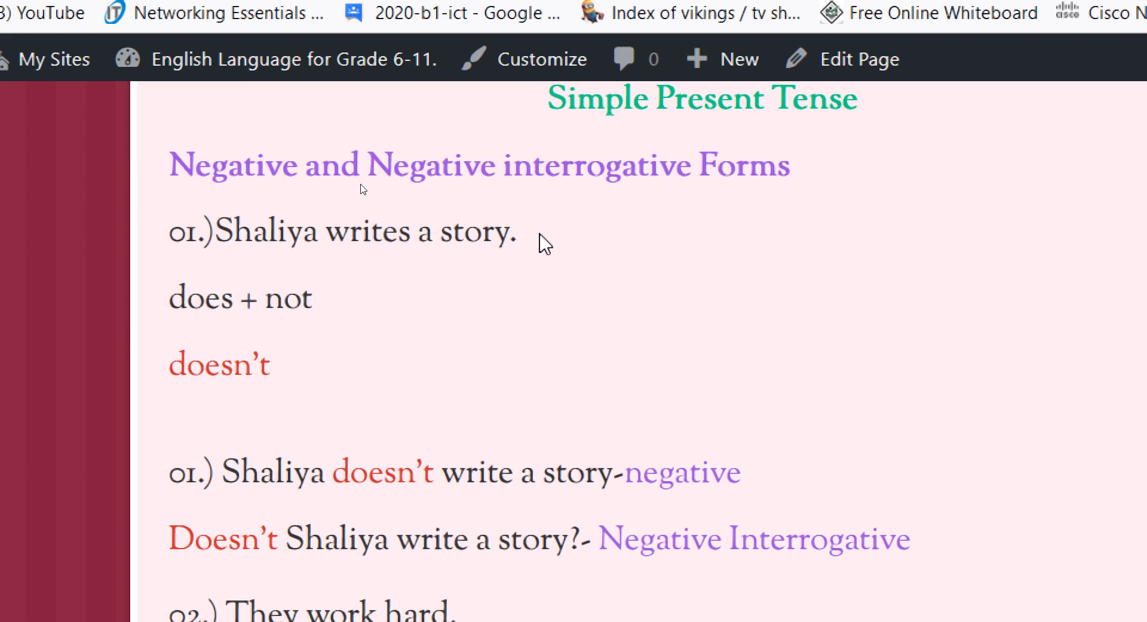
mouse_move(173, 338)
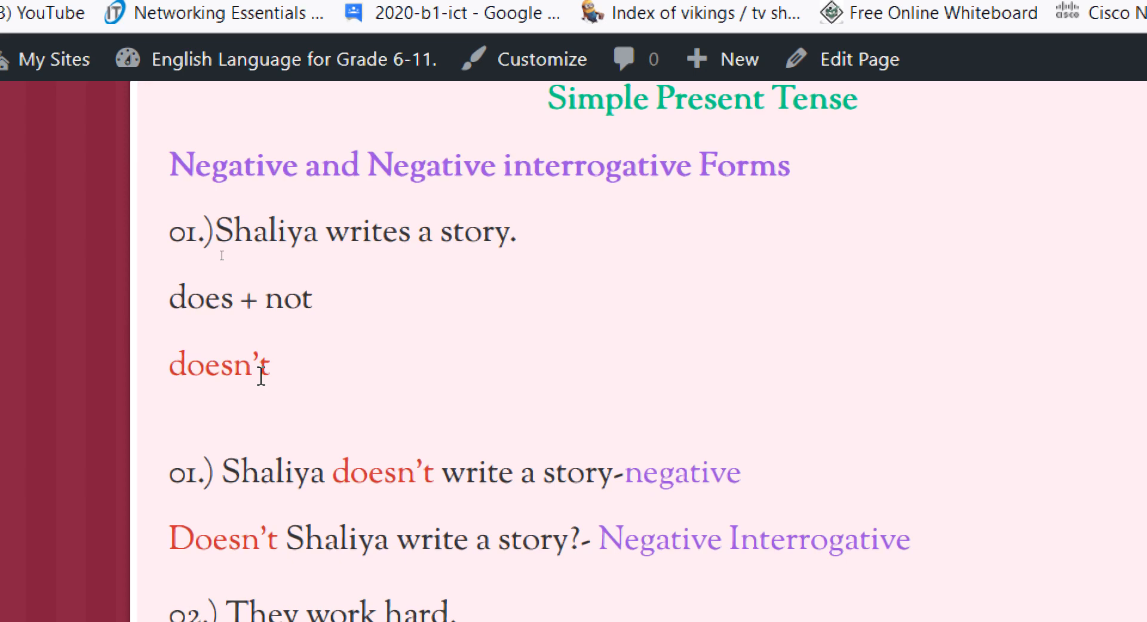
mouse_move(272, 472)
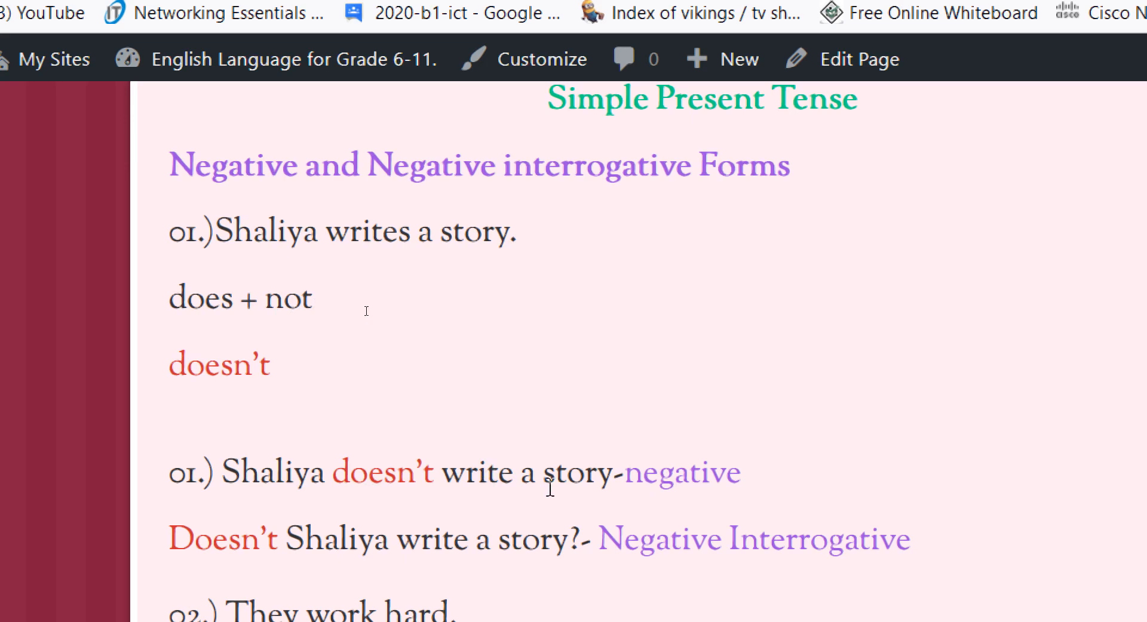
mouse_move(406, 523)
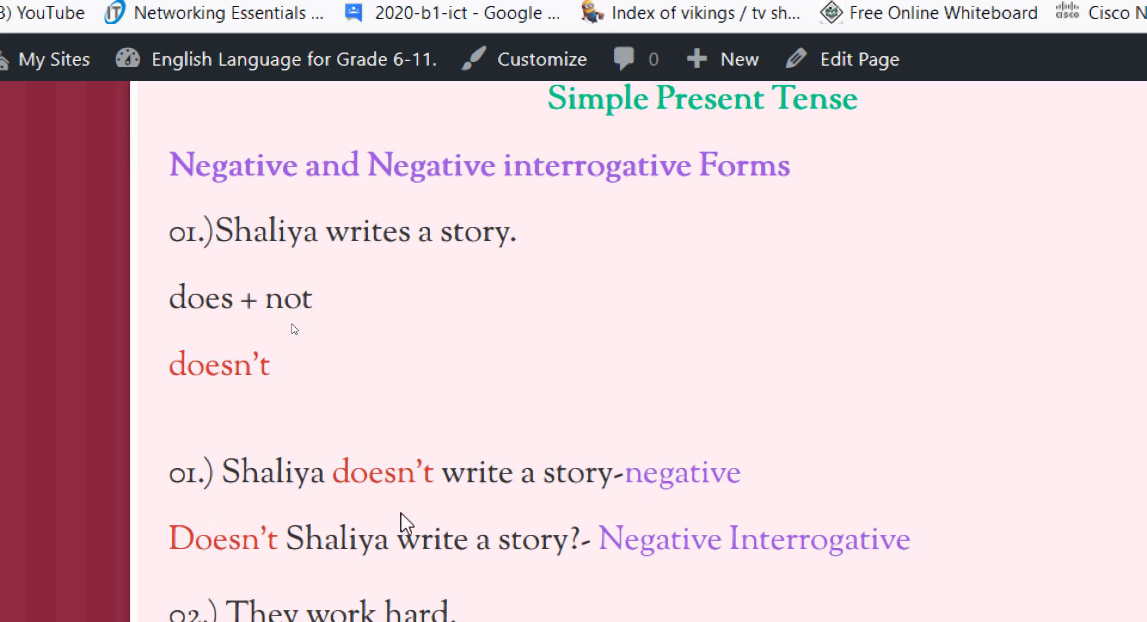
mouse_move(406, 526)
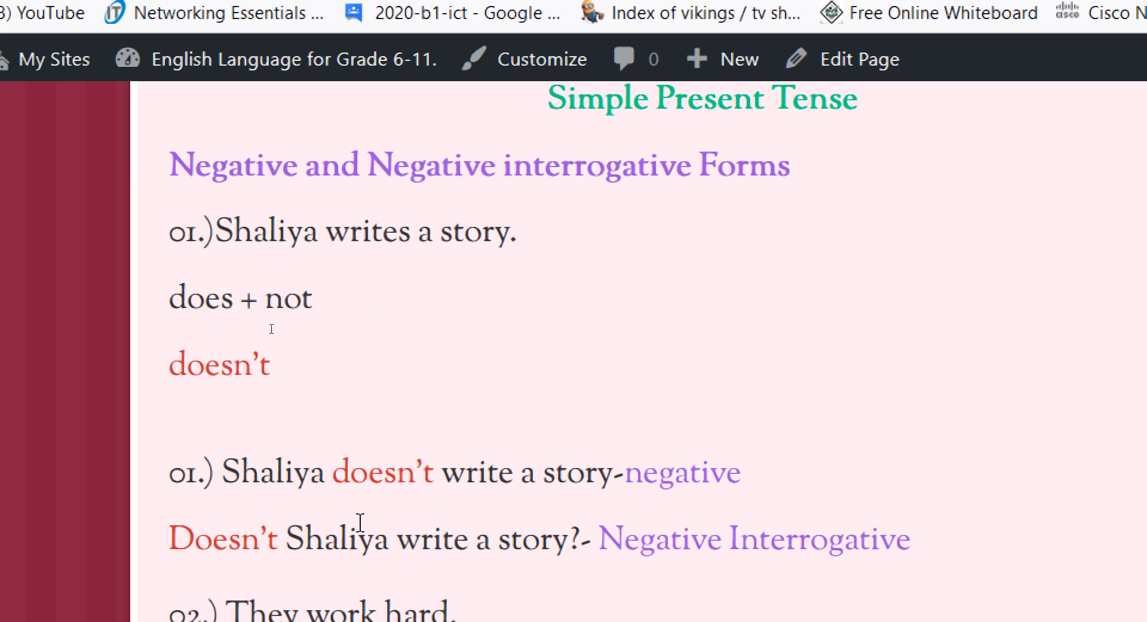
mouse_move(322, 498)
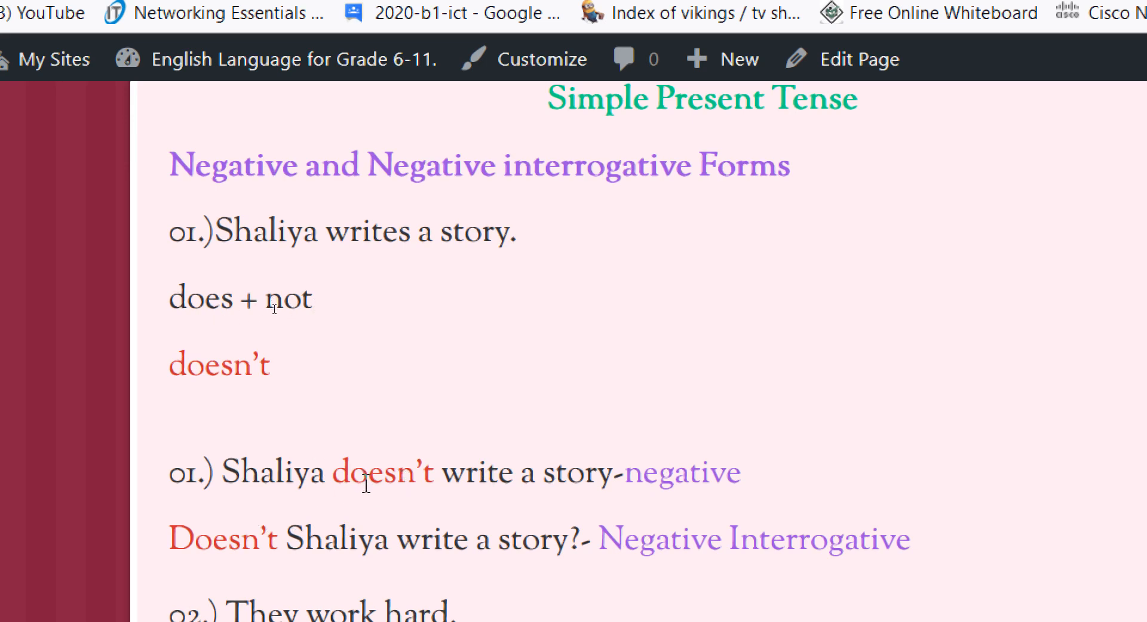
mouse_move(368, 513)
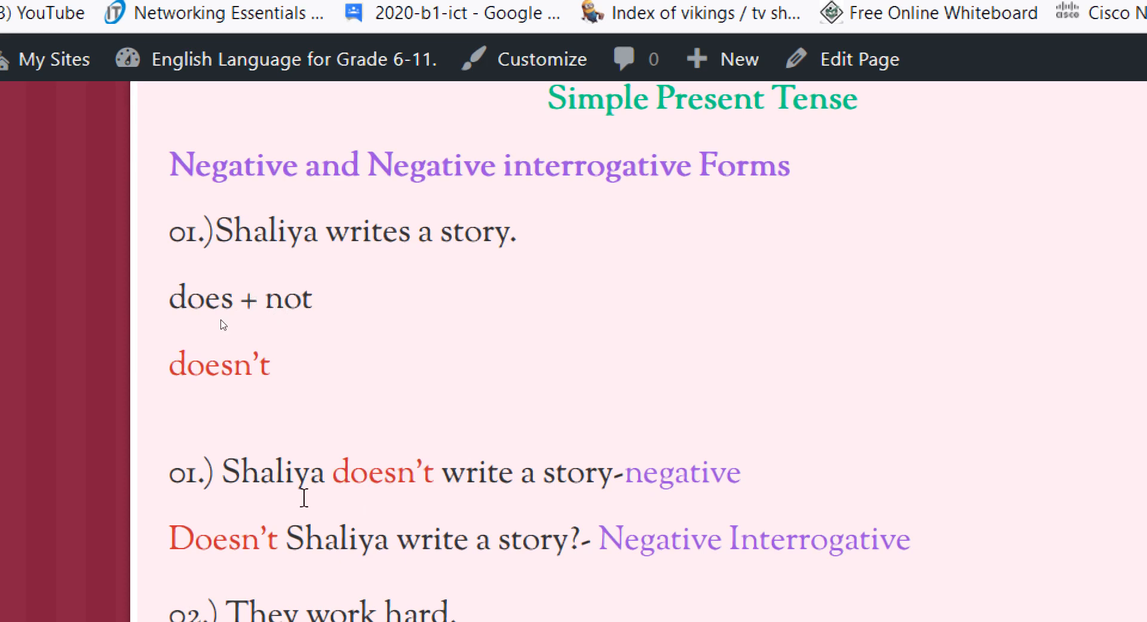
mouse_move(260, 484)
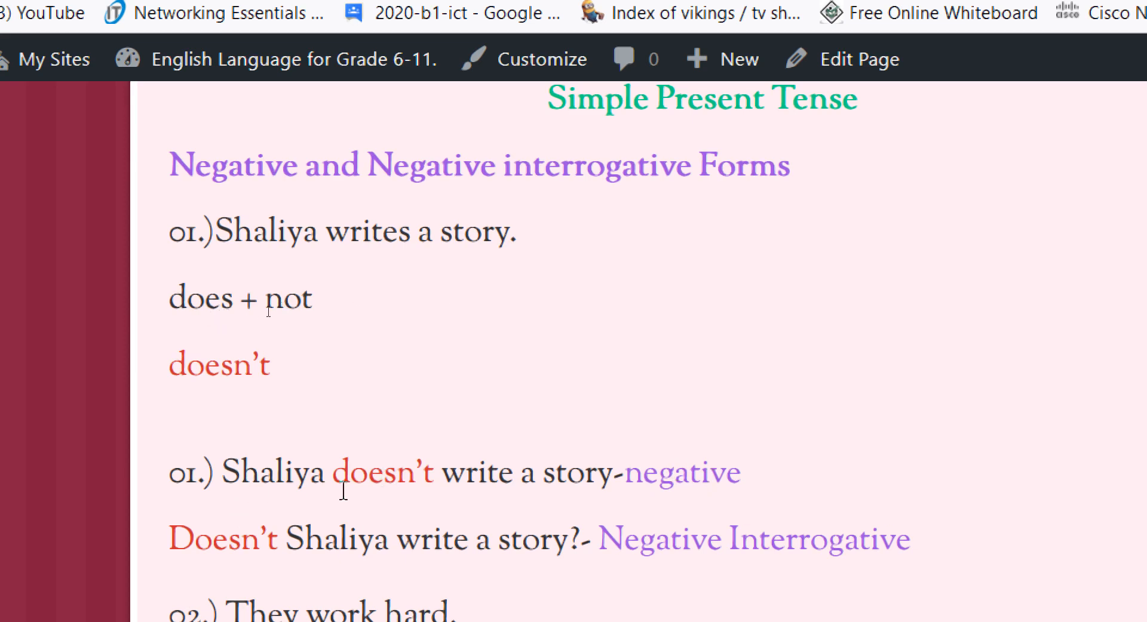
mouse_move(440, 454)
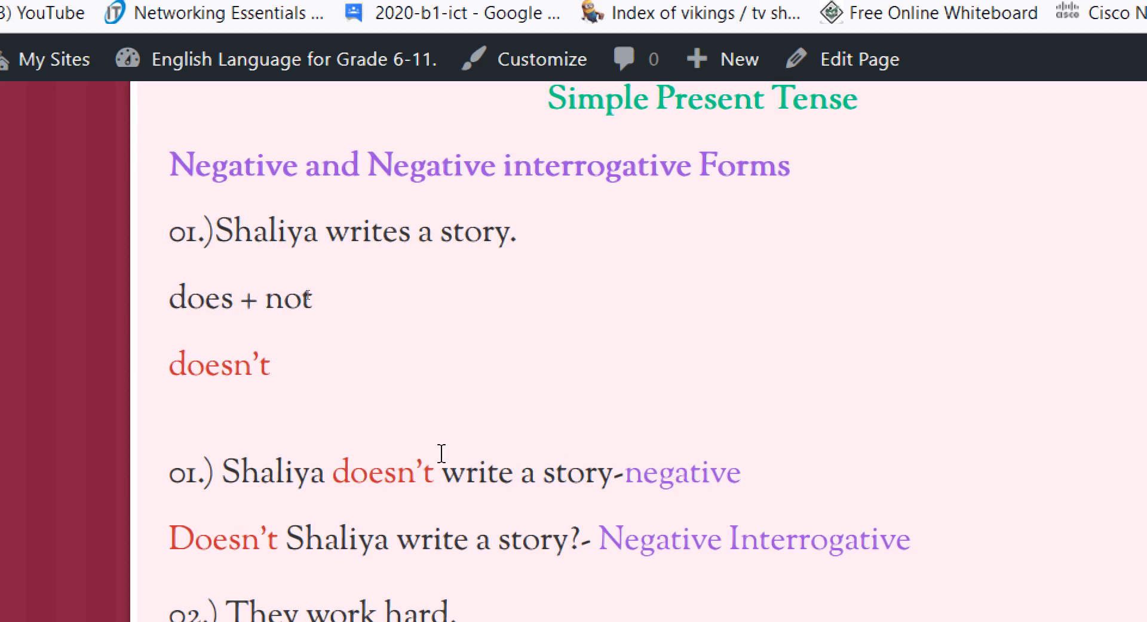
mouse_move(859, 539)
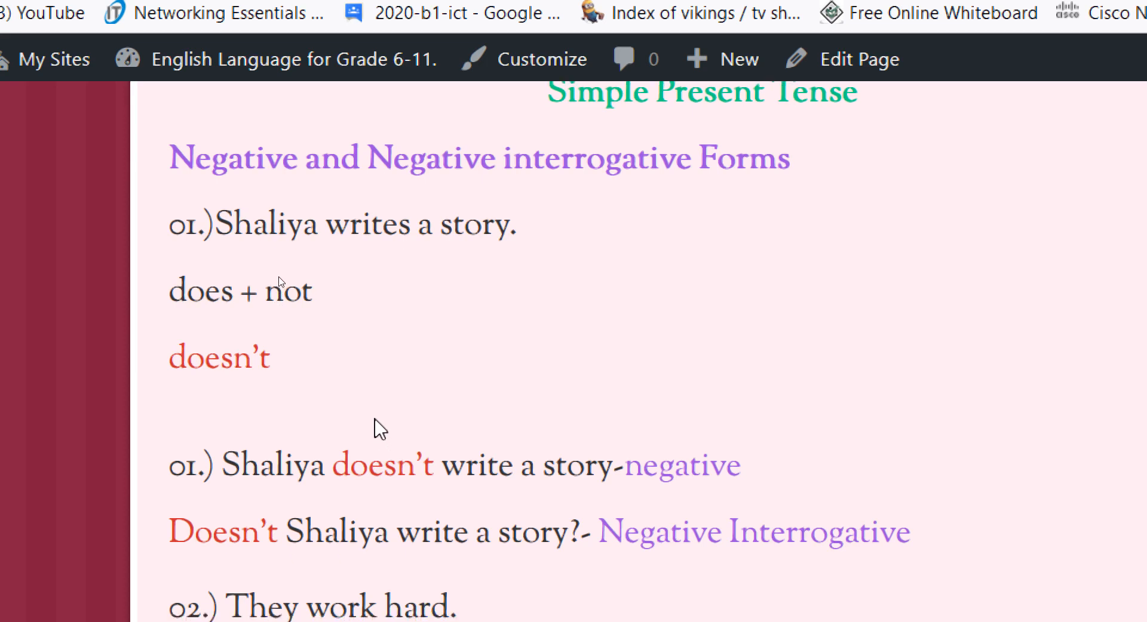
scroll("down", 3)
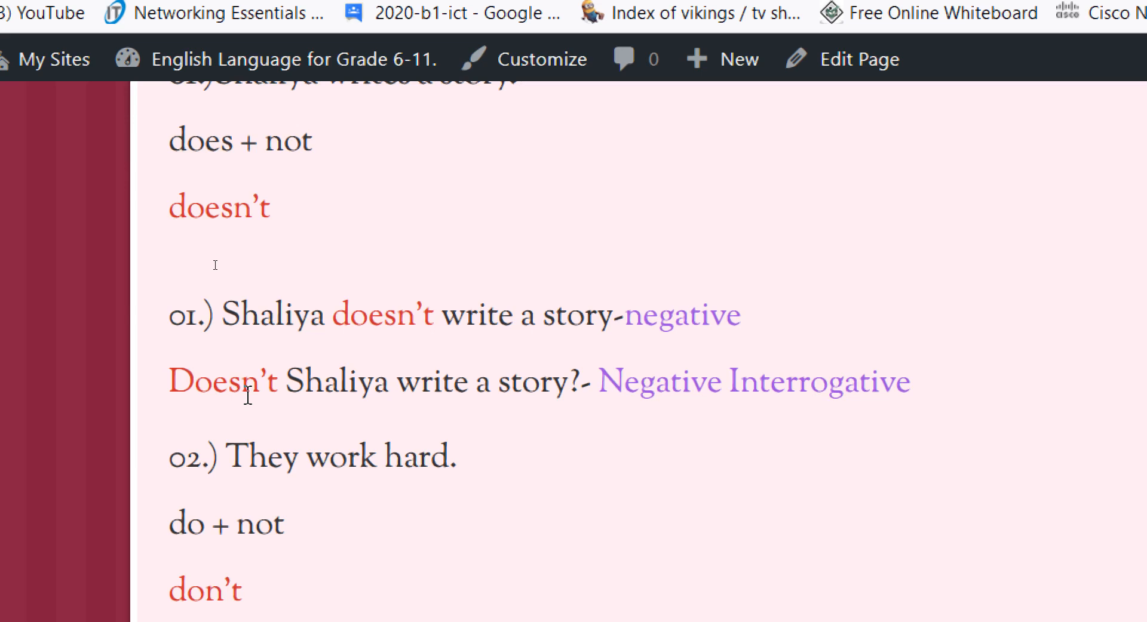
mouse_move(233, 395)
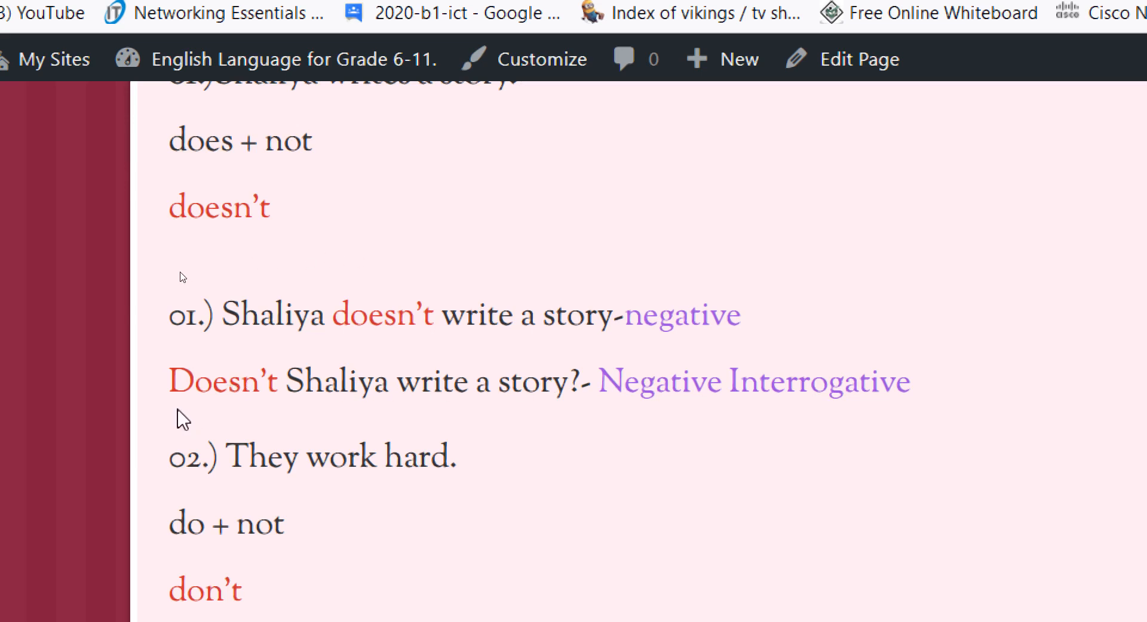
mouse_move(533, 418)
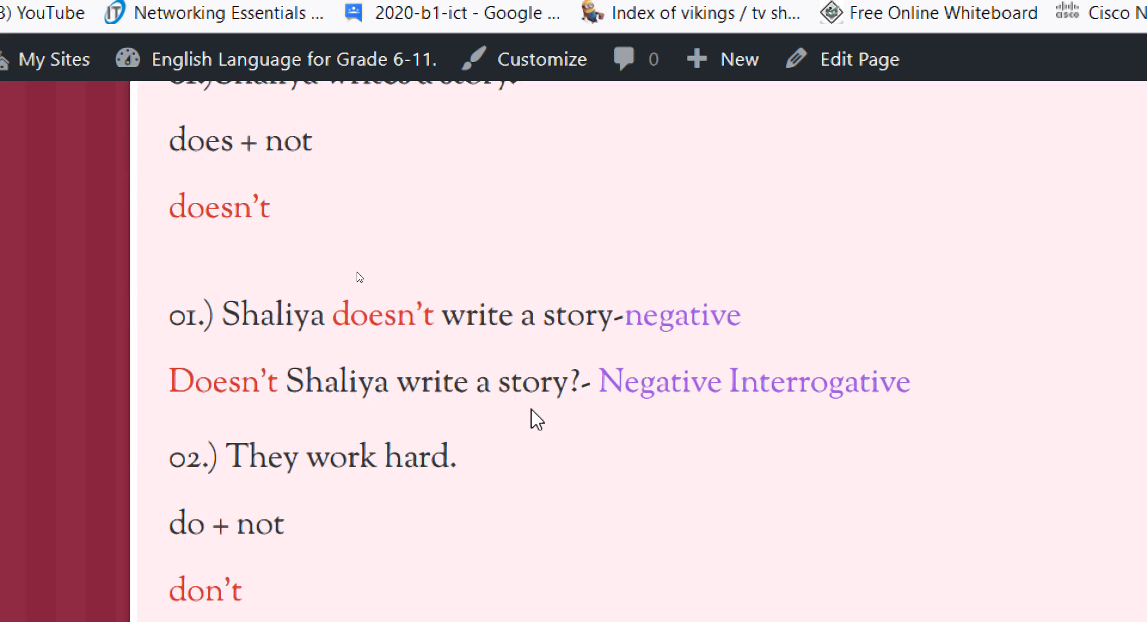
mouse_move(579, 424)
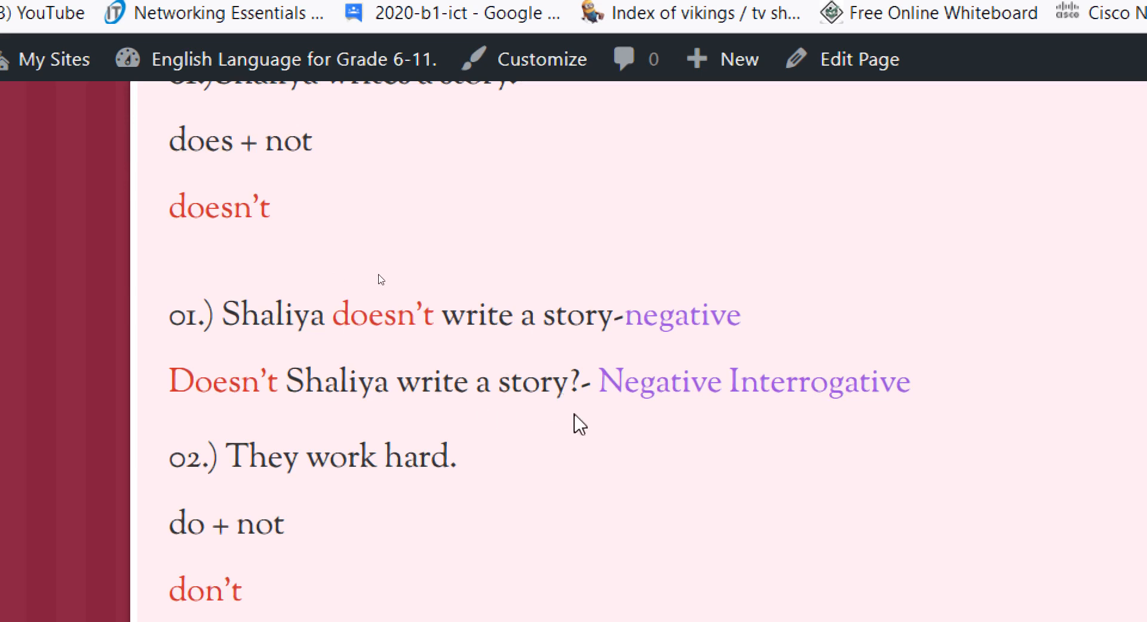
mouse_move(581, 405)
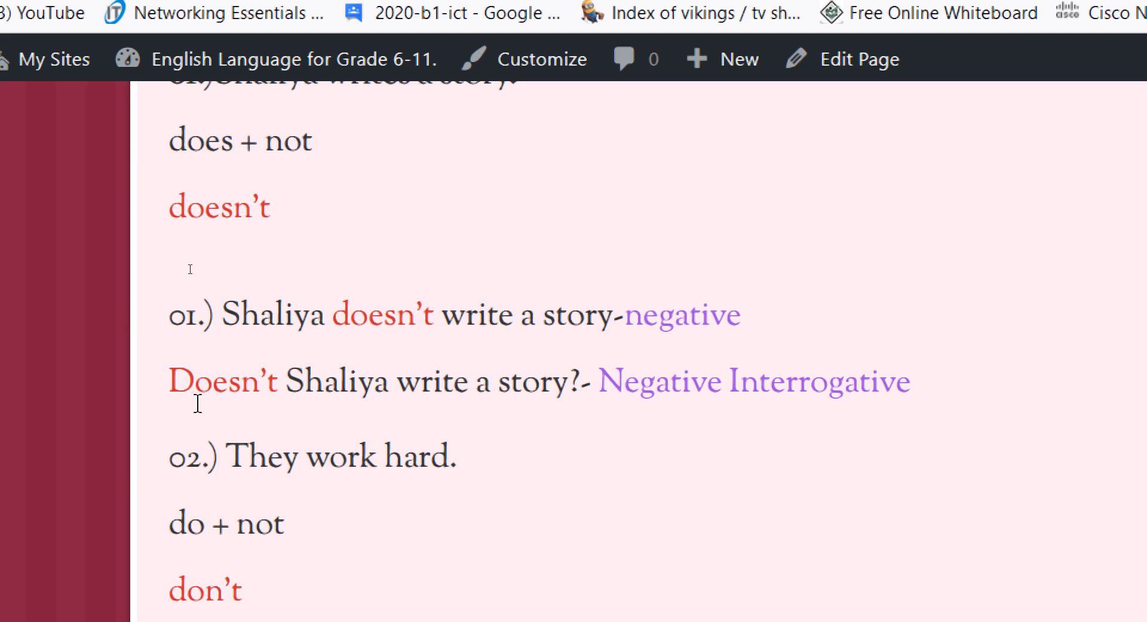
mouse_move(612, 401)
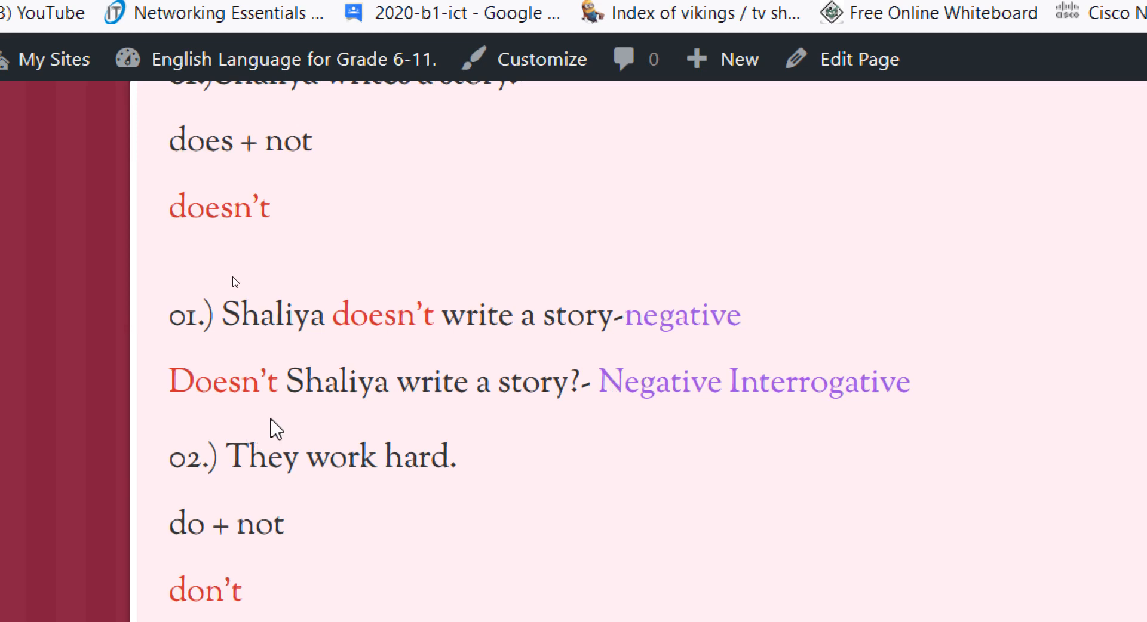
mouse_move(570, 423)
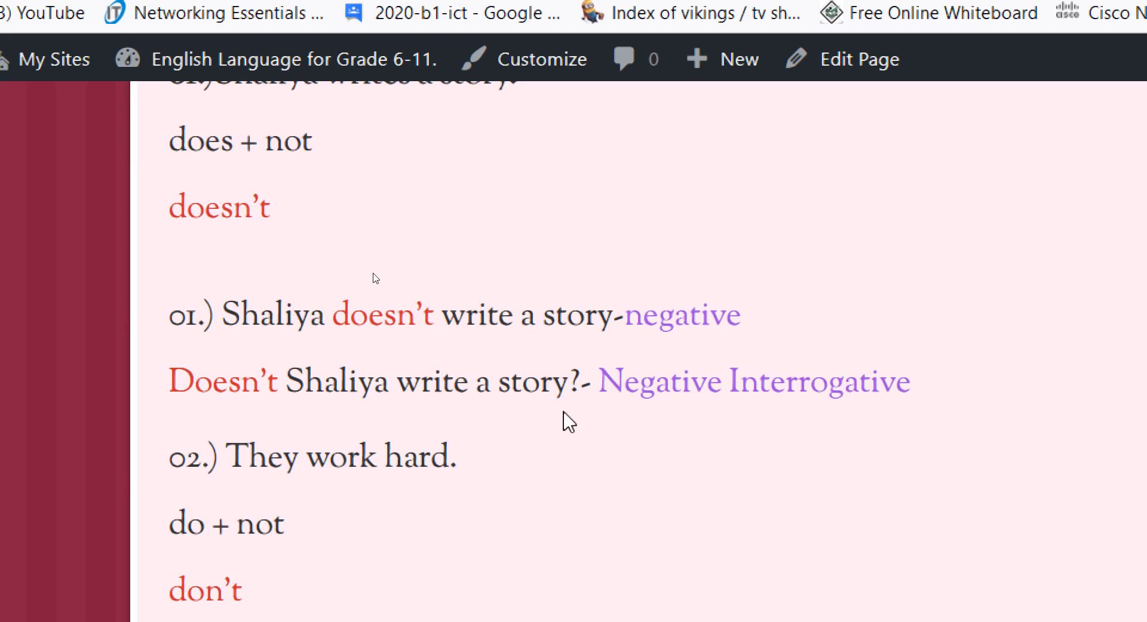
Scroll to example 02, 'They work hard', with 'They don't work hard' and 'Don't they work hard?'.
scroll("down", 3)
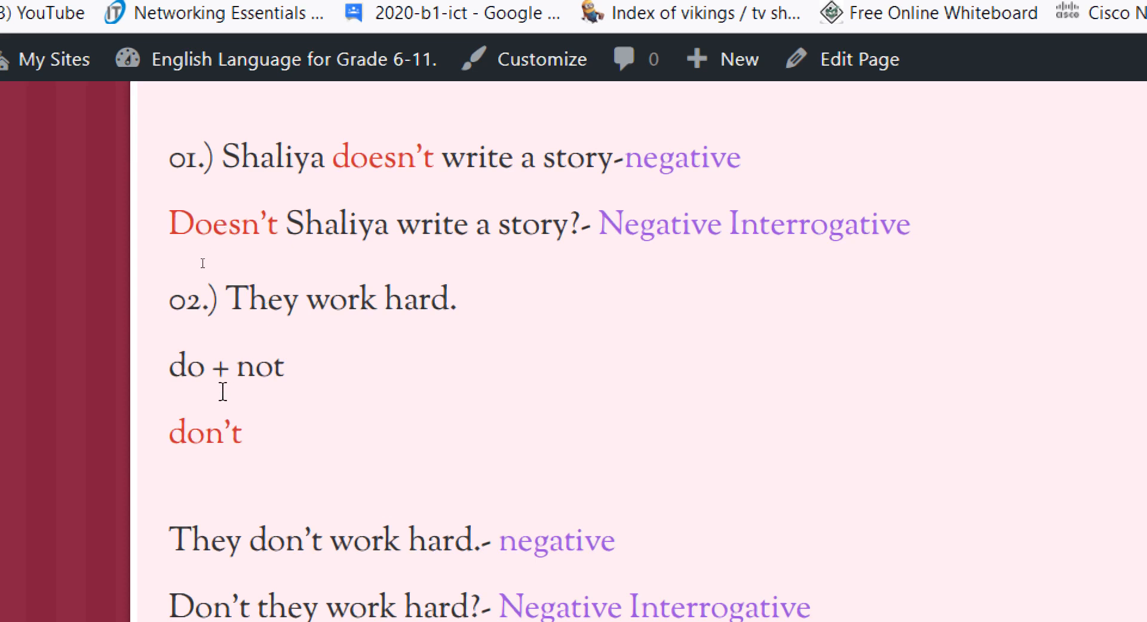
mouse_move(195, 393)
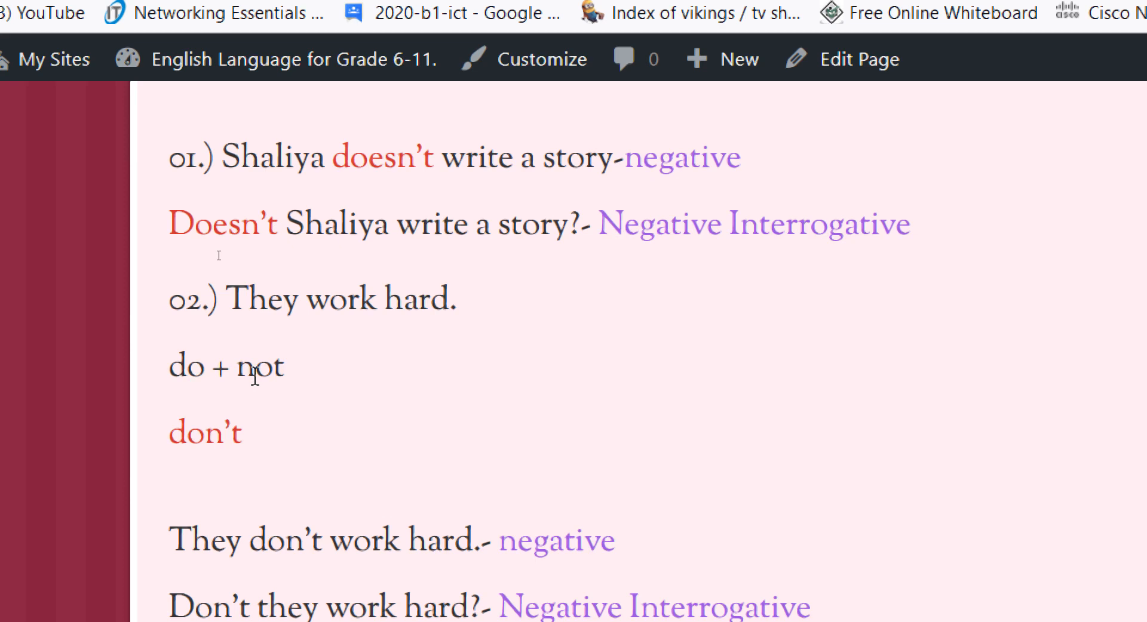
mouse_move(279, 382)
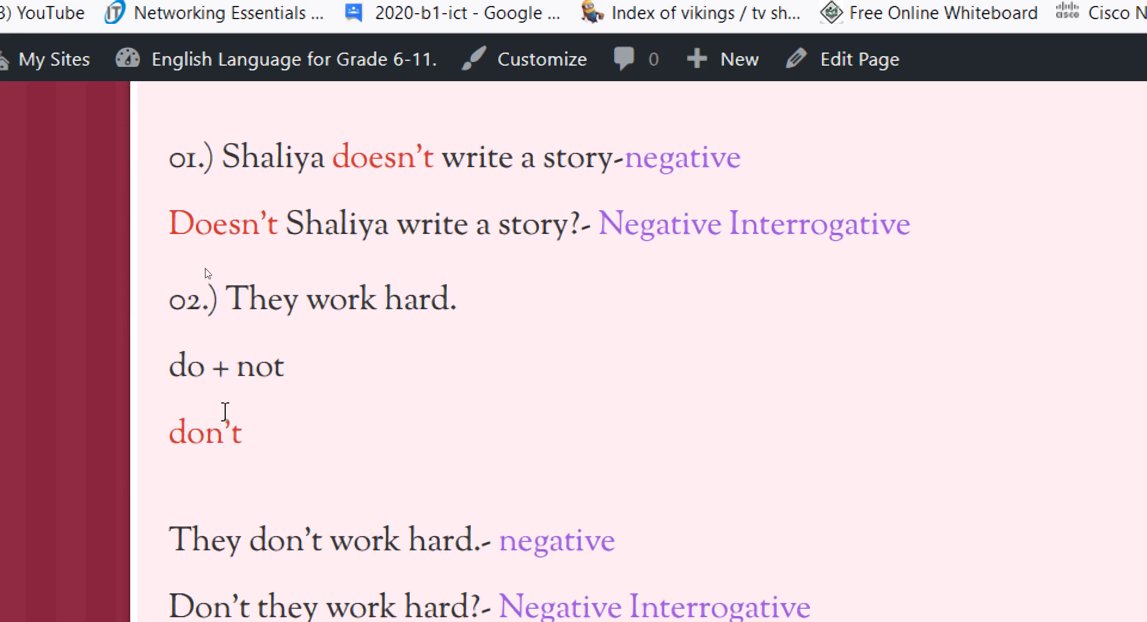
mouse_move(226, 448)
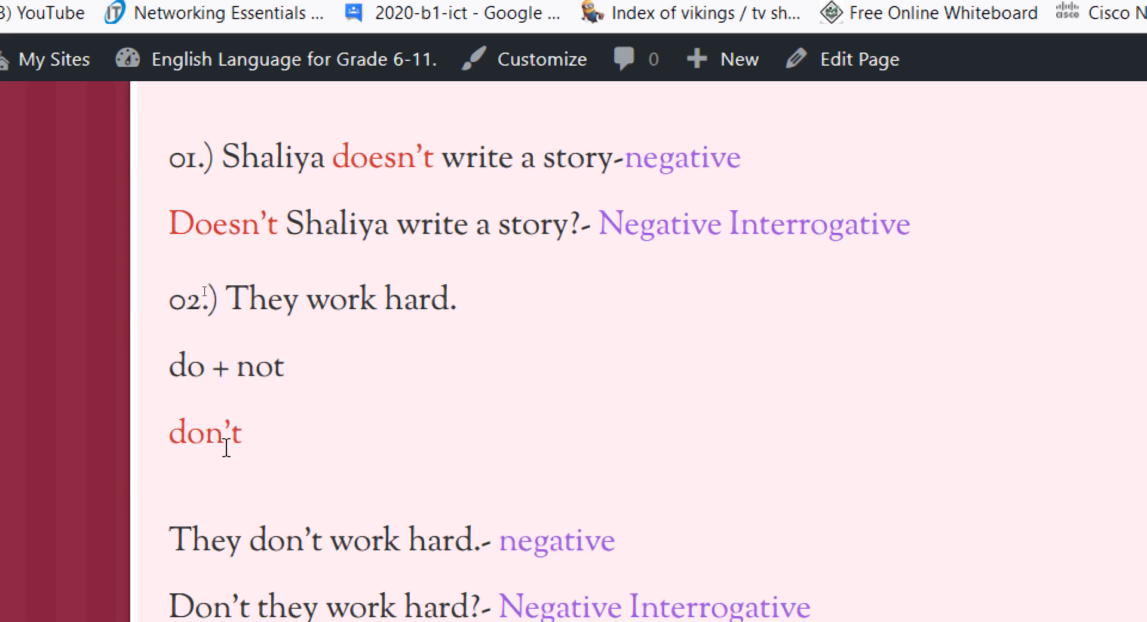
mouse_move(293, 483)
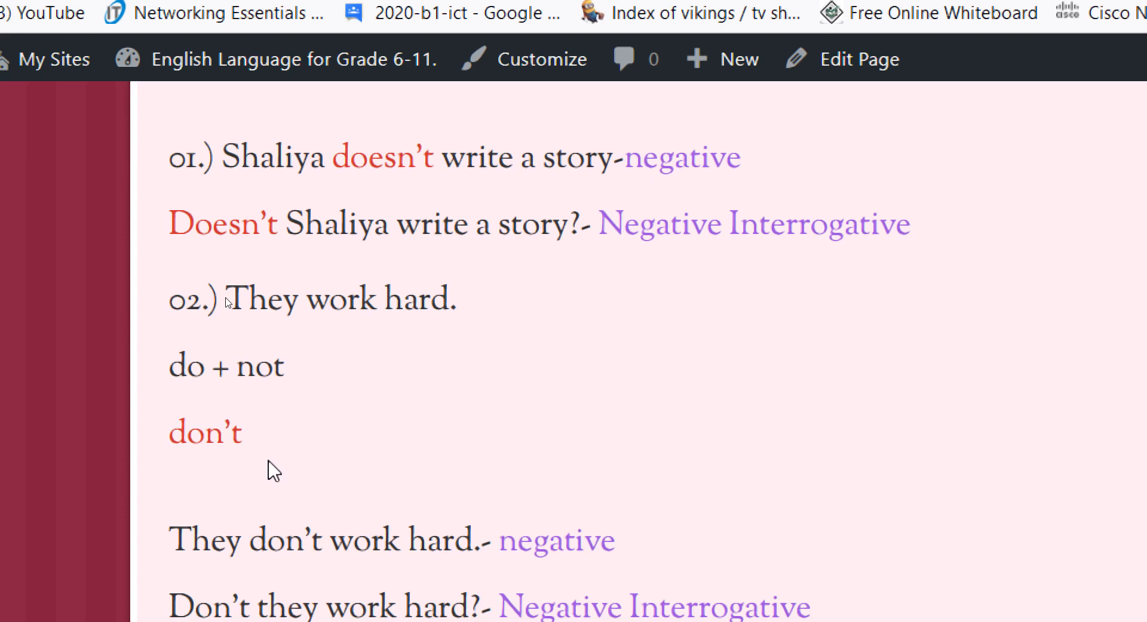
mouse_move(386, 543)
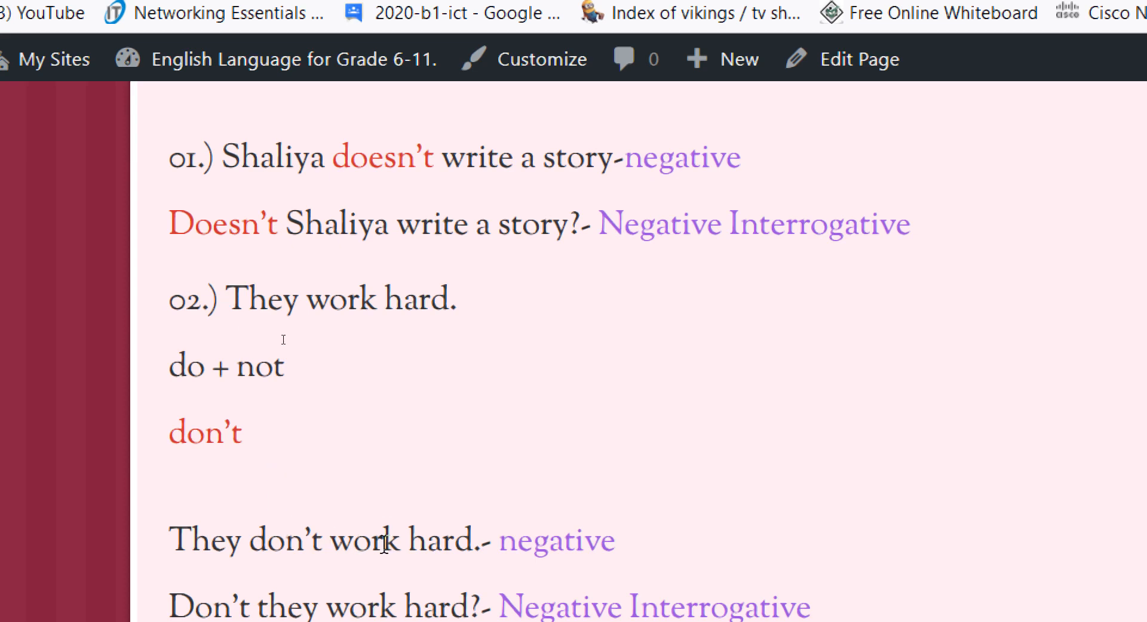
Scroll down to the Question 01 heading and its instruction about 'The photographer edits our photos'.
scroll("down", 3)
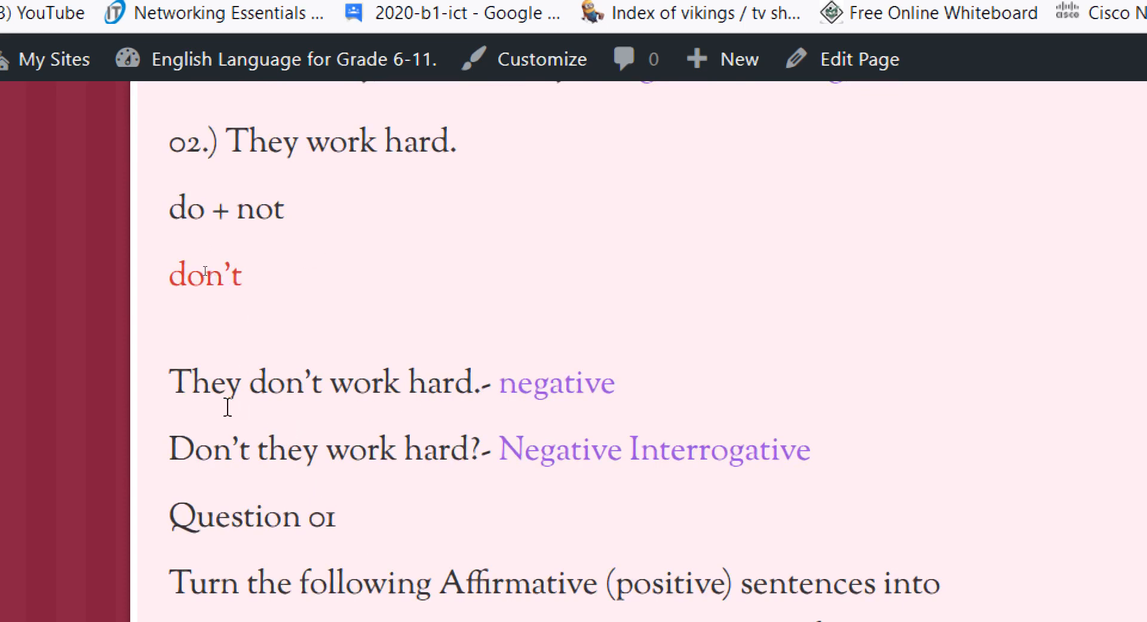
mouse_move(163, 405)
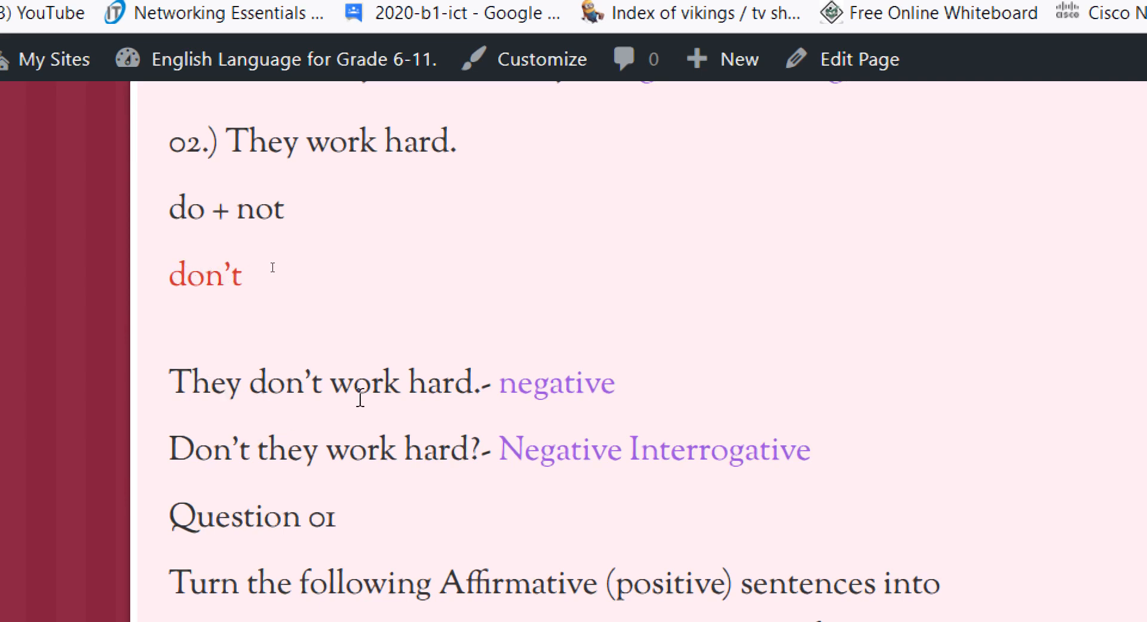
mouse_move(226, 400)
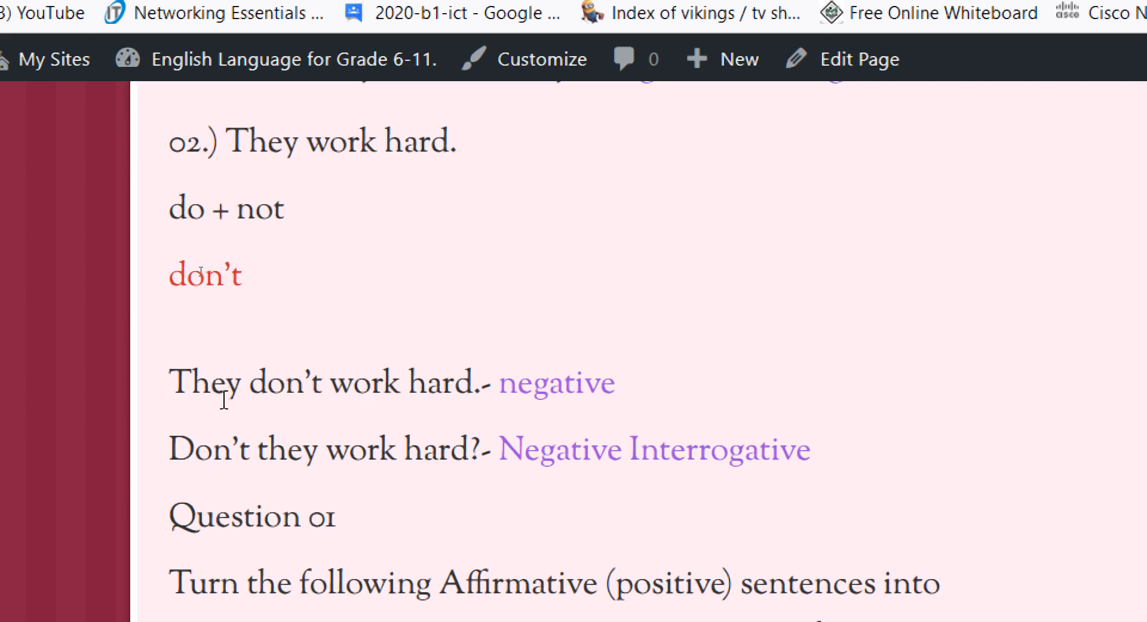
mouse_move(366, 429)
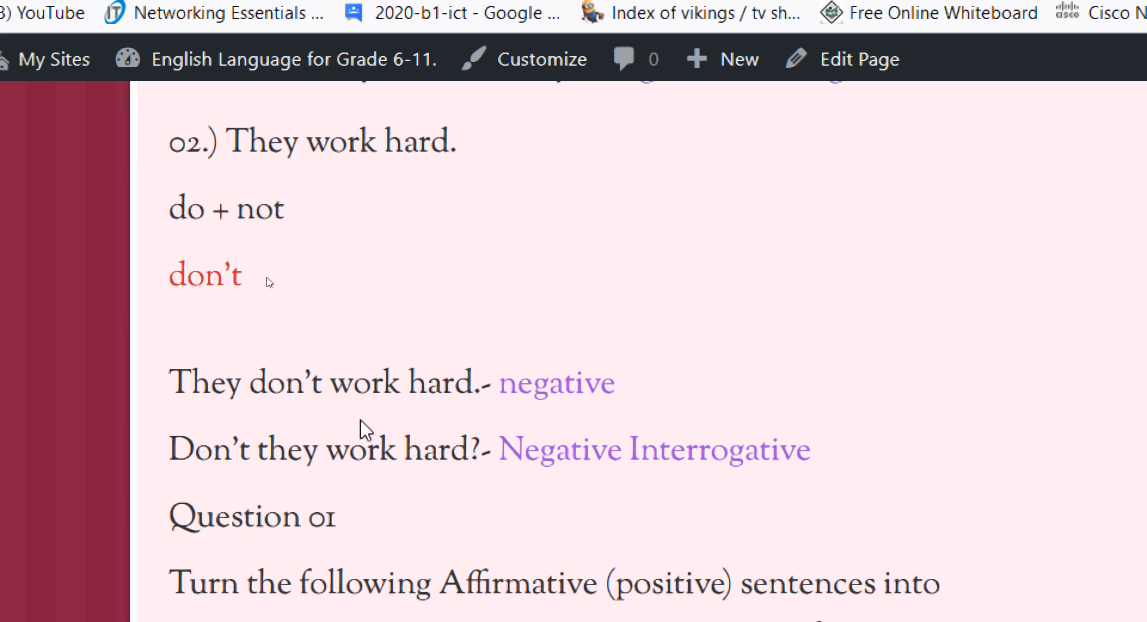
mouse_move(375, 462)
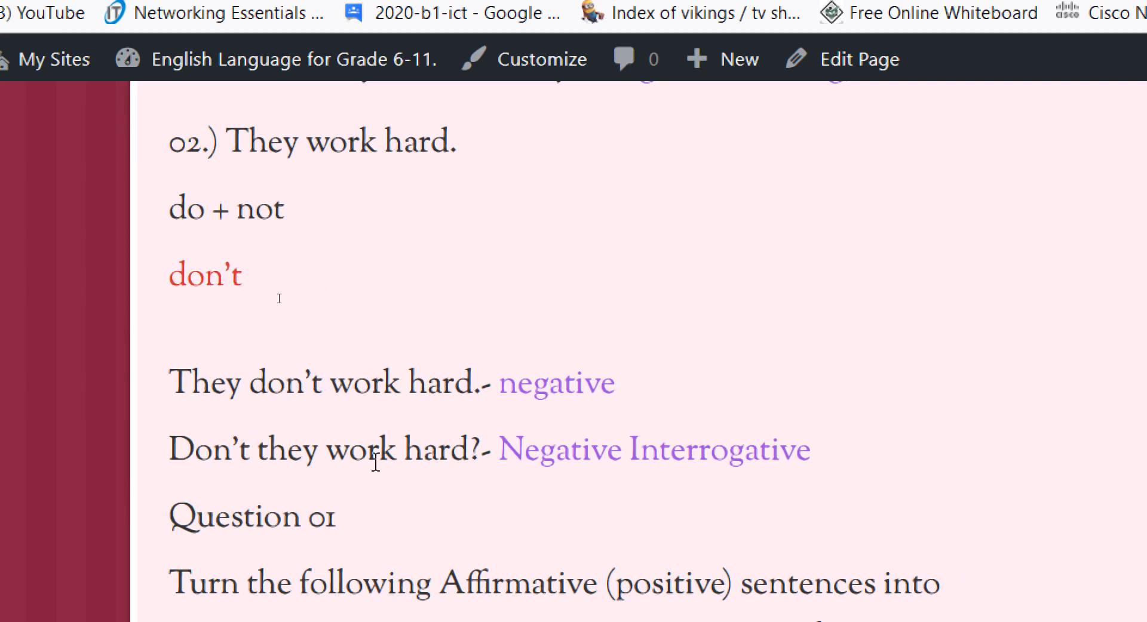
mouse_move(558, 476)
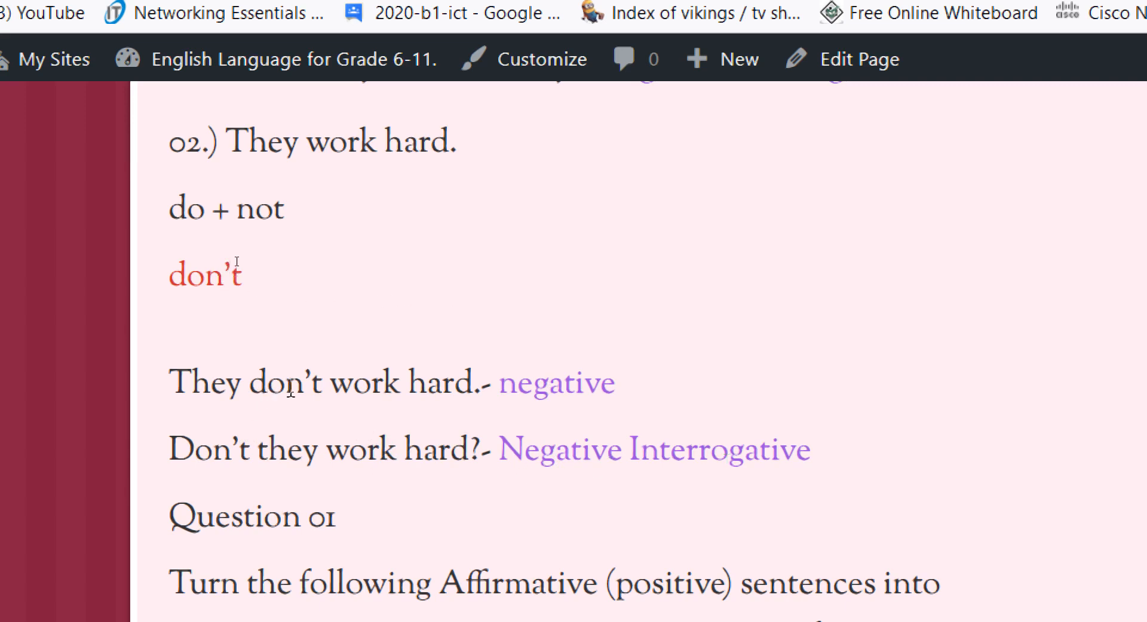
mouse_move(199, 472)
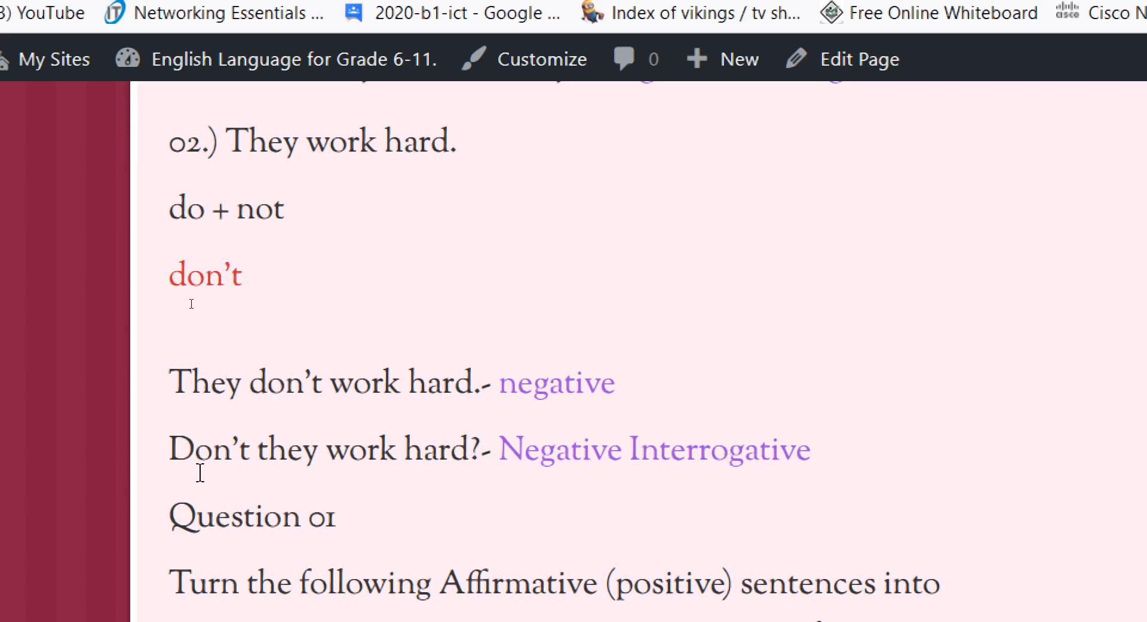
mouse_move(213, 471)
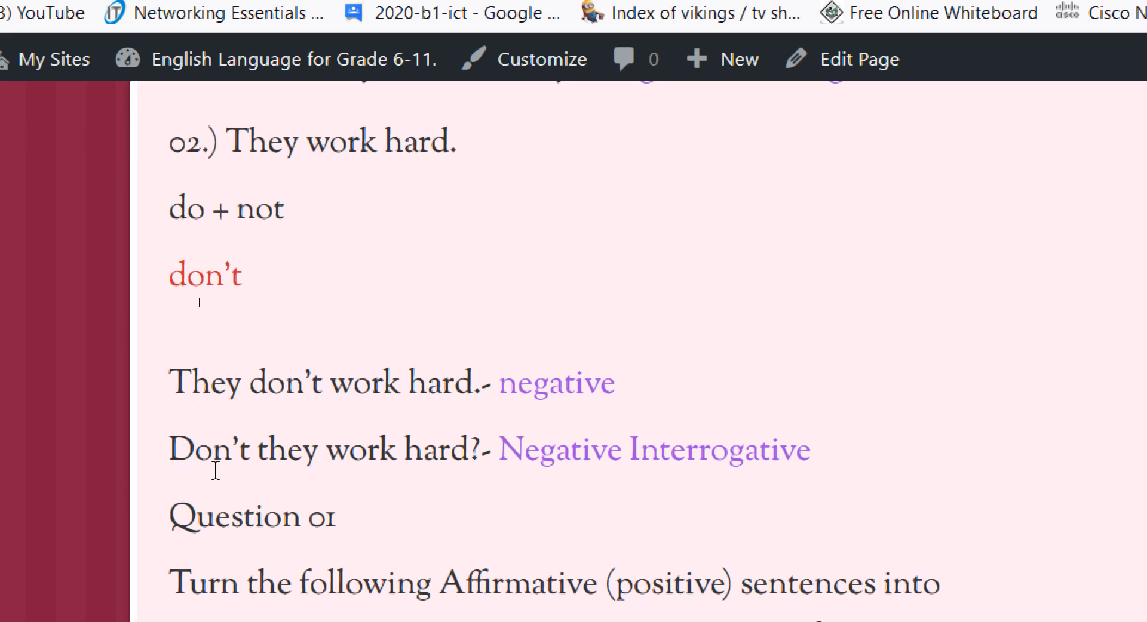
mouse_move(210, 461)
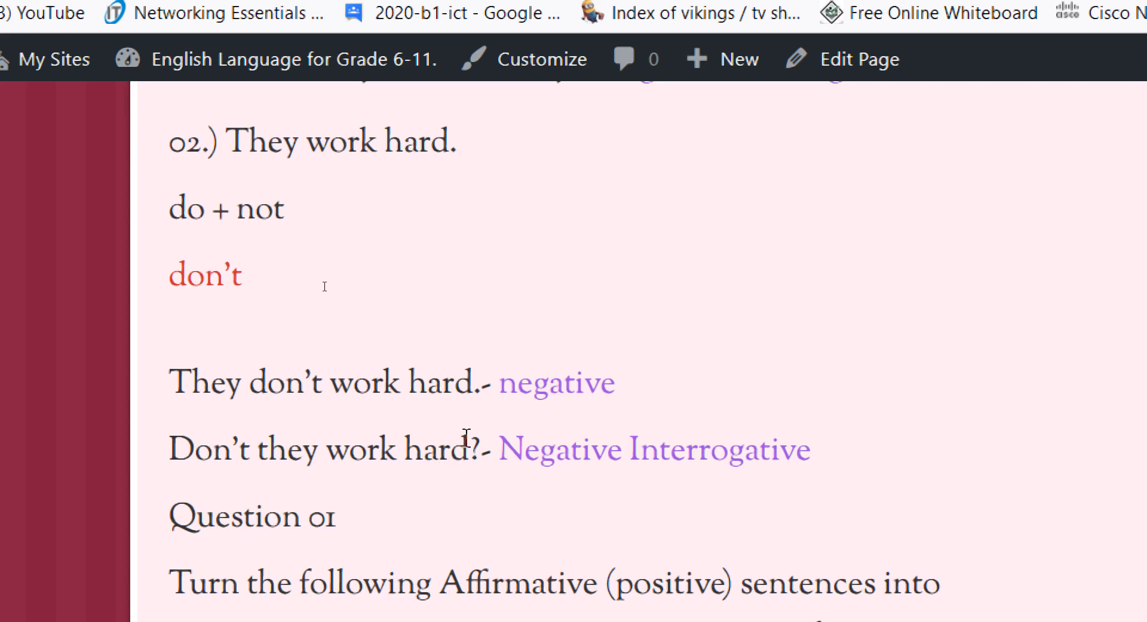
scroll("down", 3)
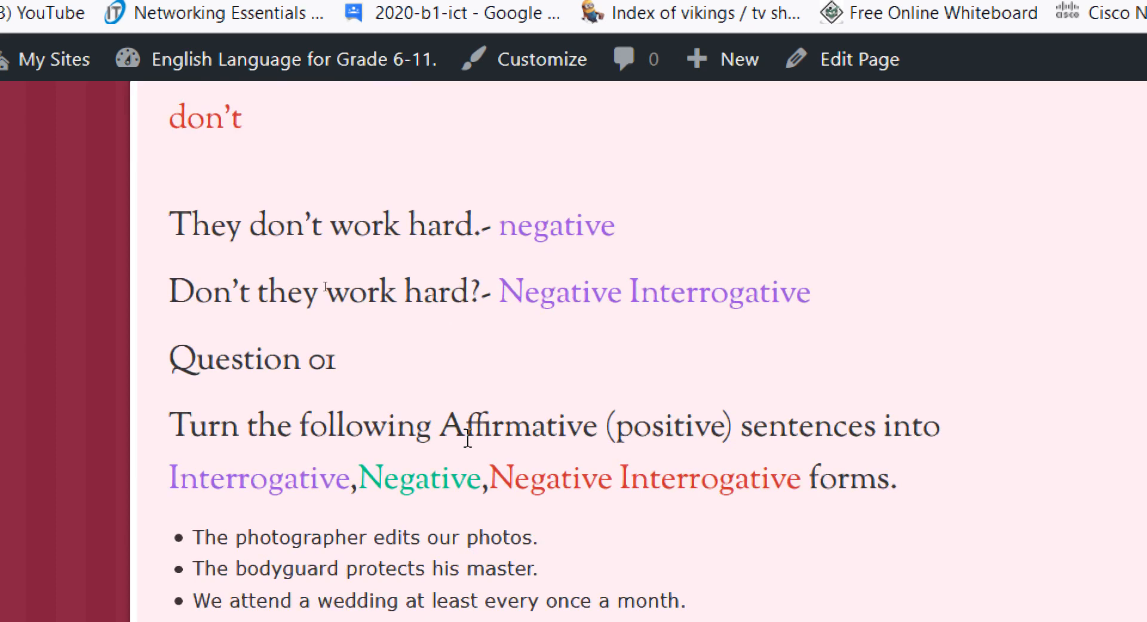
mouse_move(471, 479)
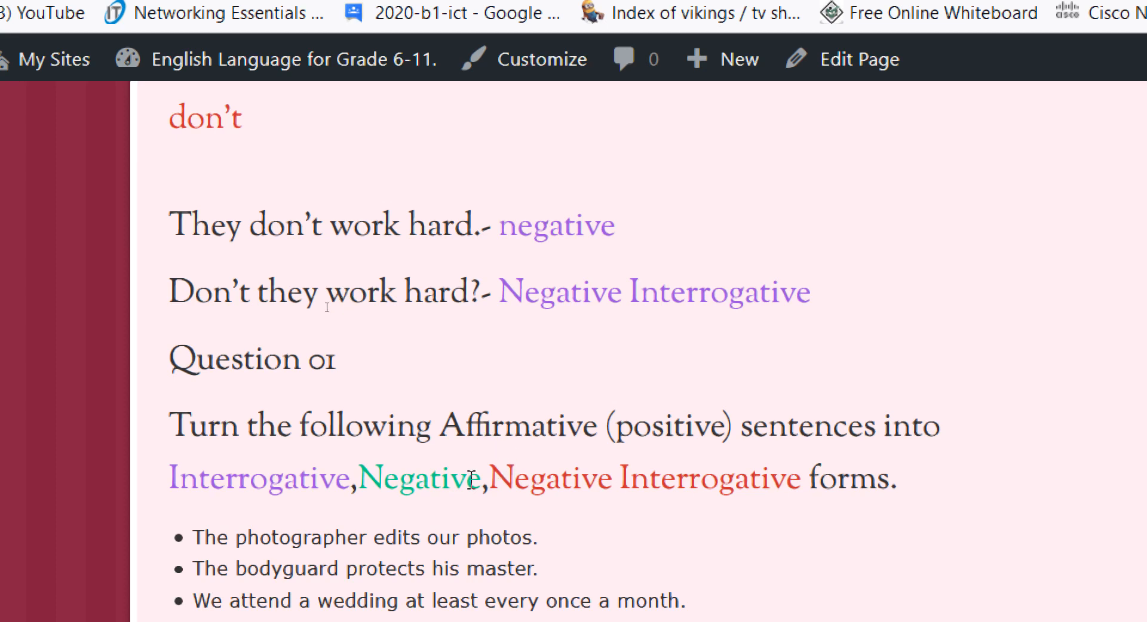
Scroll through the ten-sentence list and share buttons down to the Leave a Reply form.
scroll("down", 3)
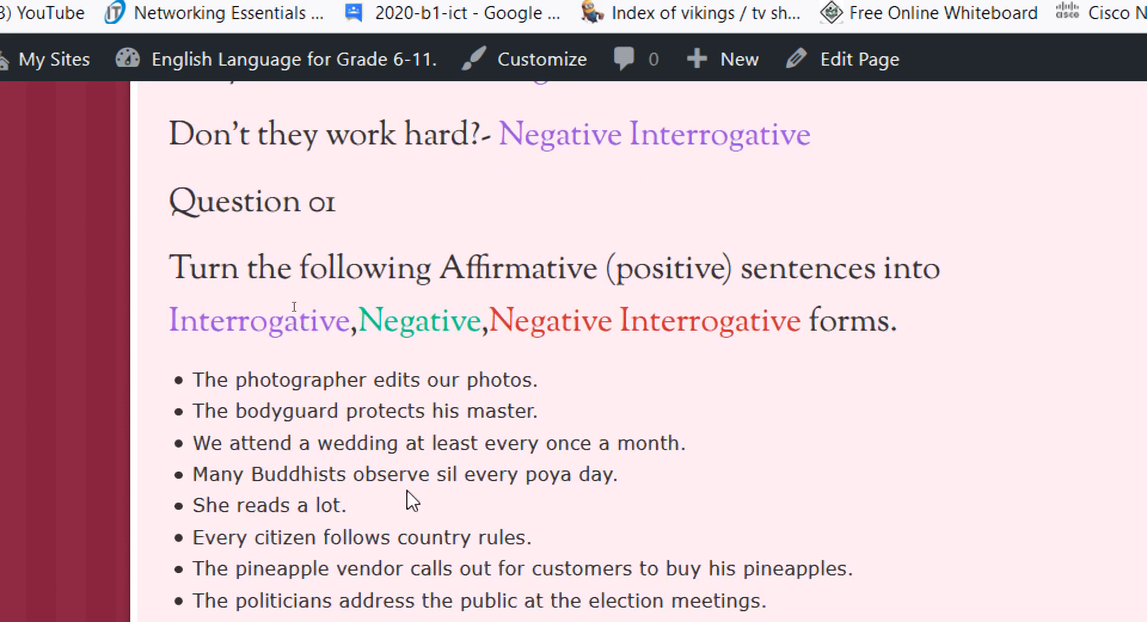
mouse_move(639, 324)
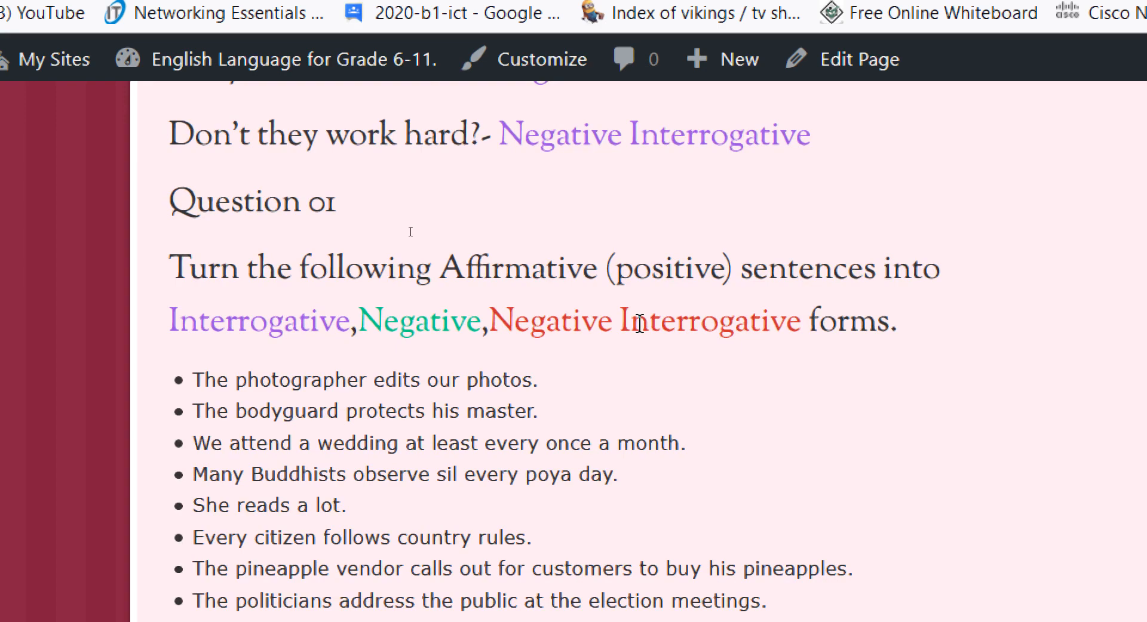
scroll("down", 3)
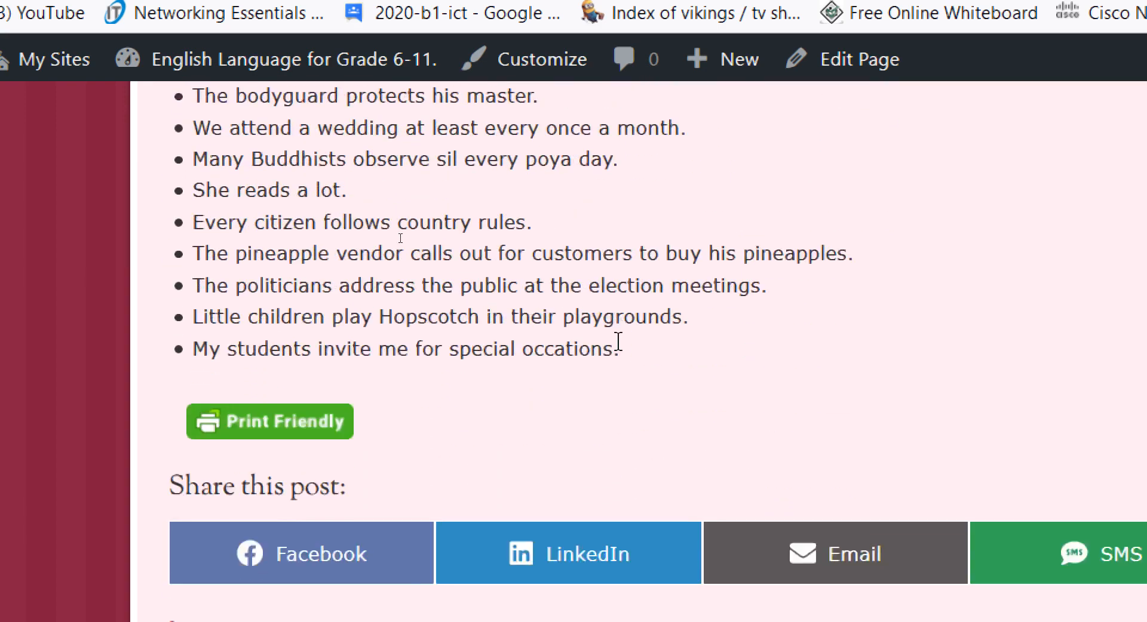
scroll("down", 3)
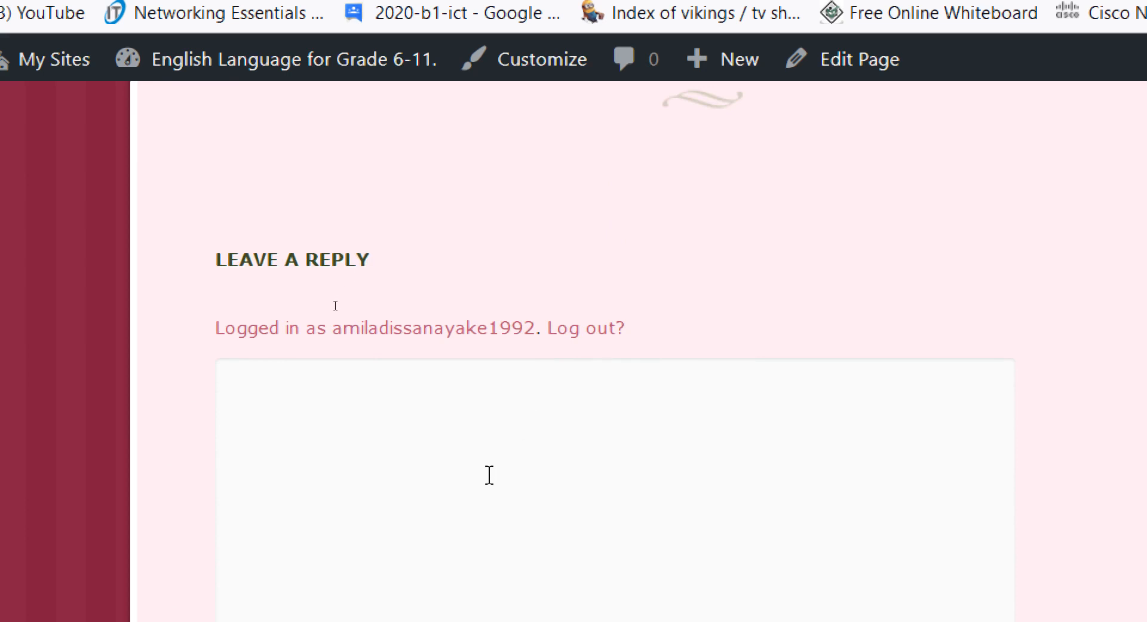
Activate the reply box, then scroll back up to the Question 01 instructions.
left_click(485, 481)
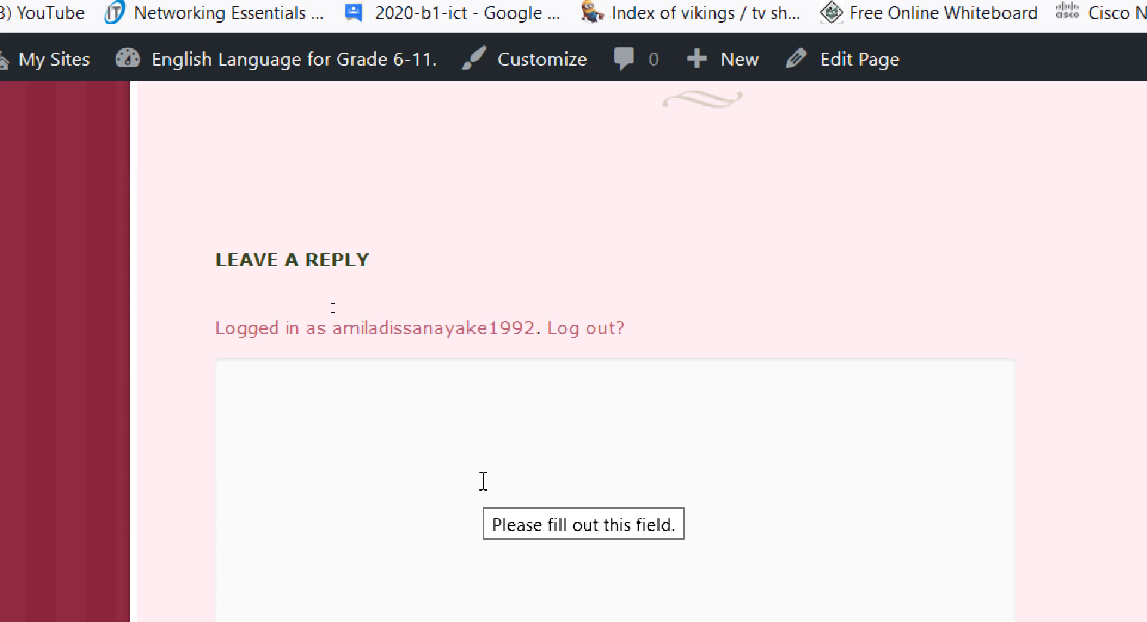
scroll("up", 3)
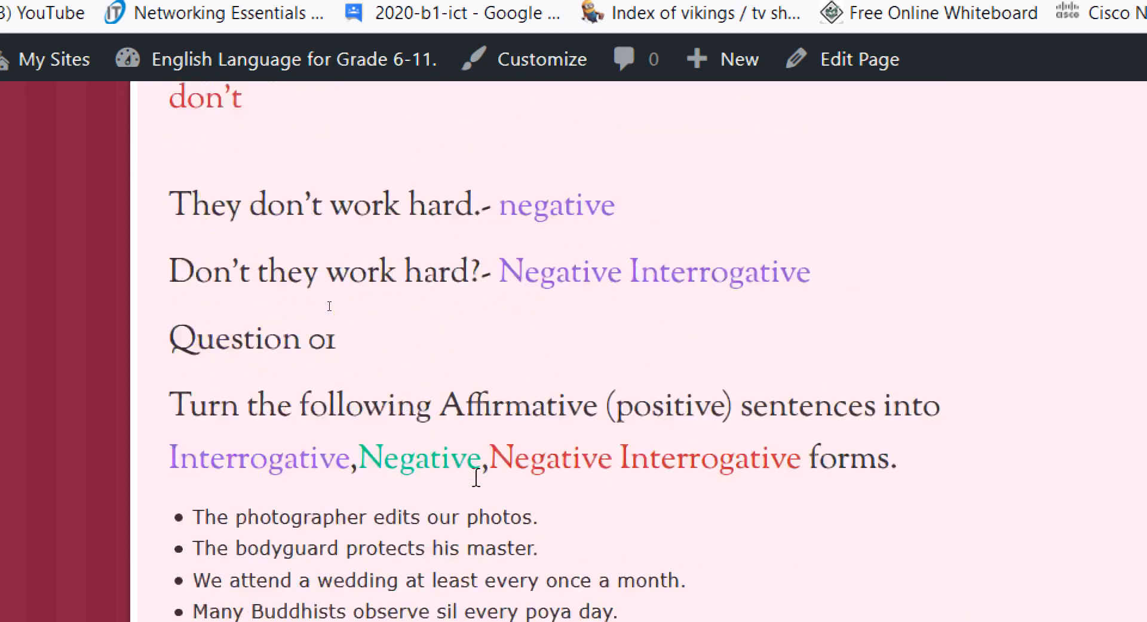